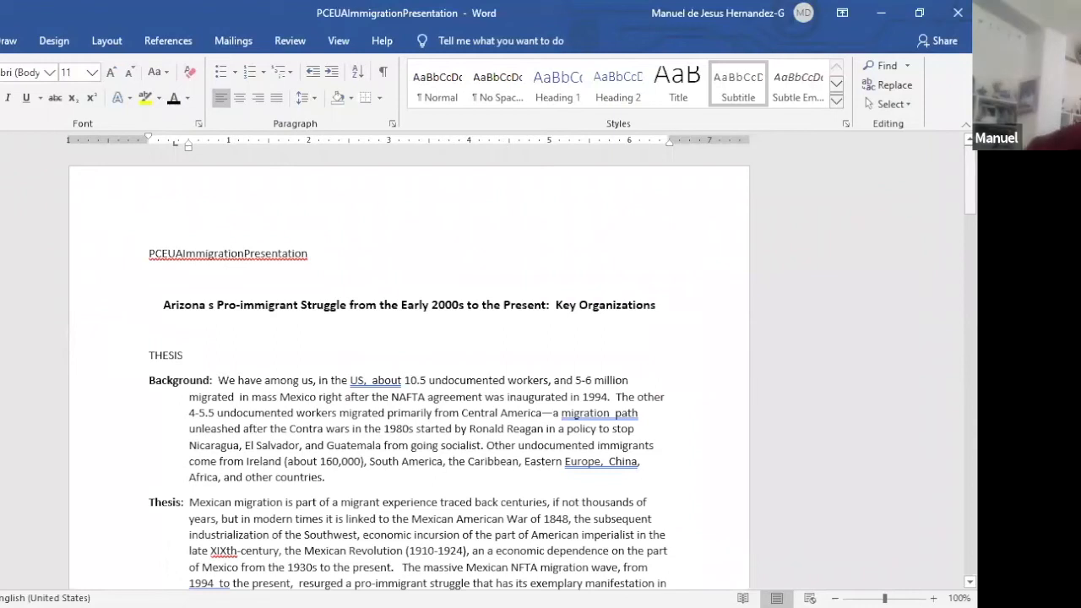
Scroll through the Objectives paragraph and the ARGUMENTS list of immigration waves down to section B on Bert Corona
{"action": "scroll", "scroll_direction": "down", "scroll_amount": 3}
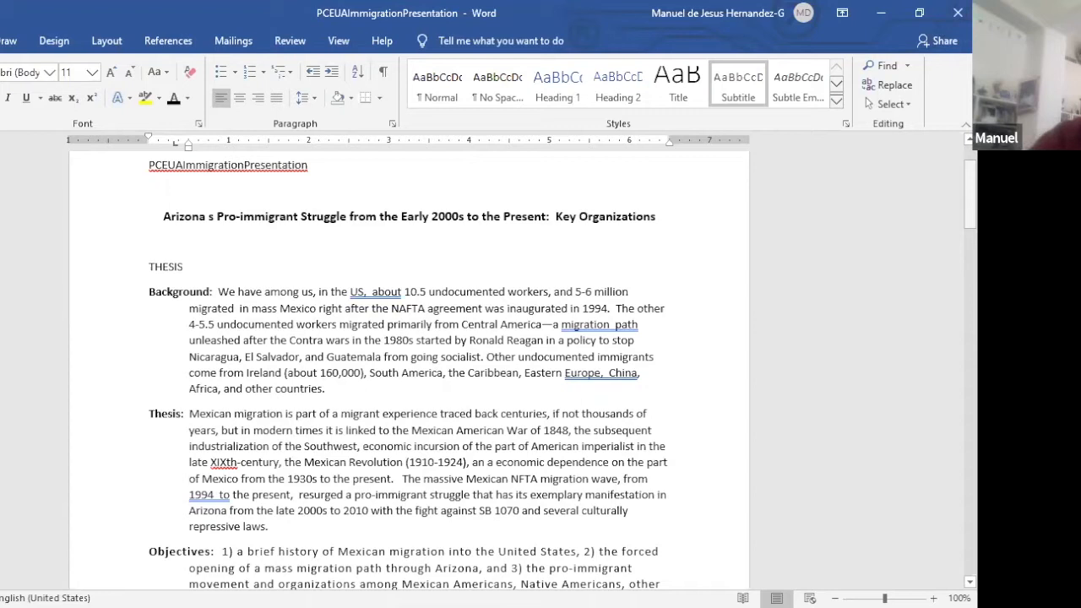
{"action": "scroll", "scroll_direction": "down", "scroll_amount": 3}
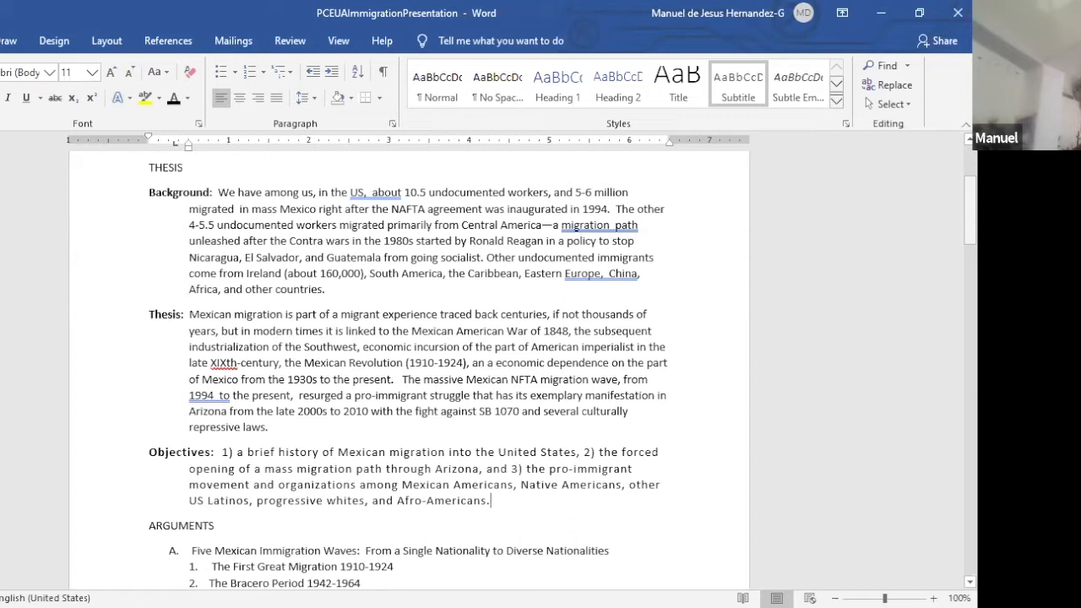
{"action": "scroll", "scroll_direction": "down", "scroll_amount": 3}
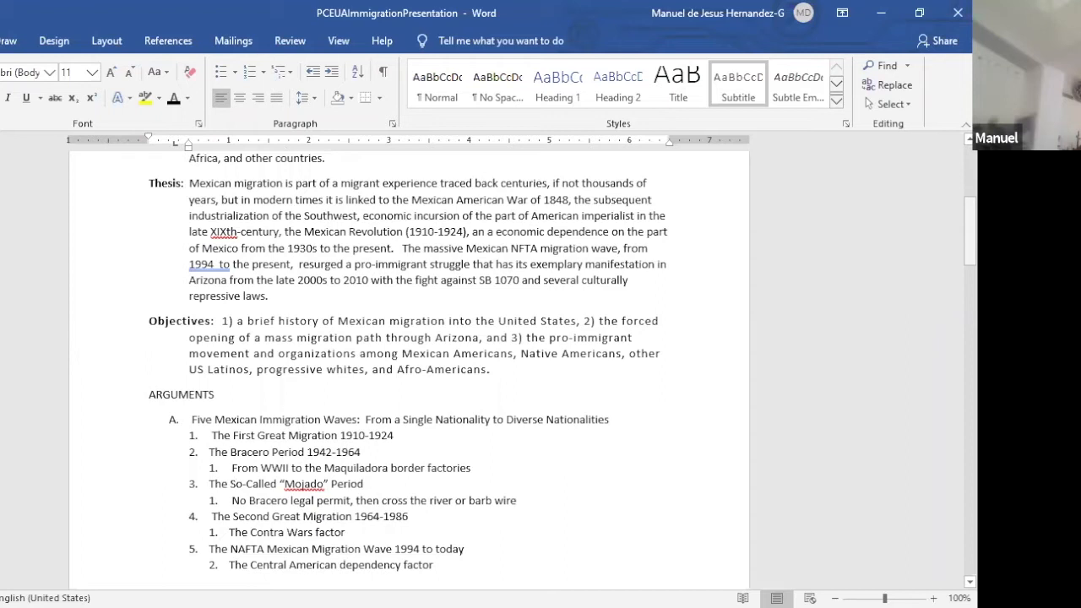
{"action": "left_click", "coordinate": [490, 368]}
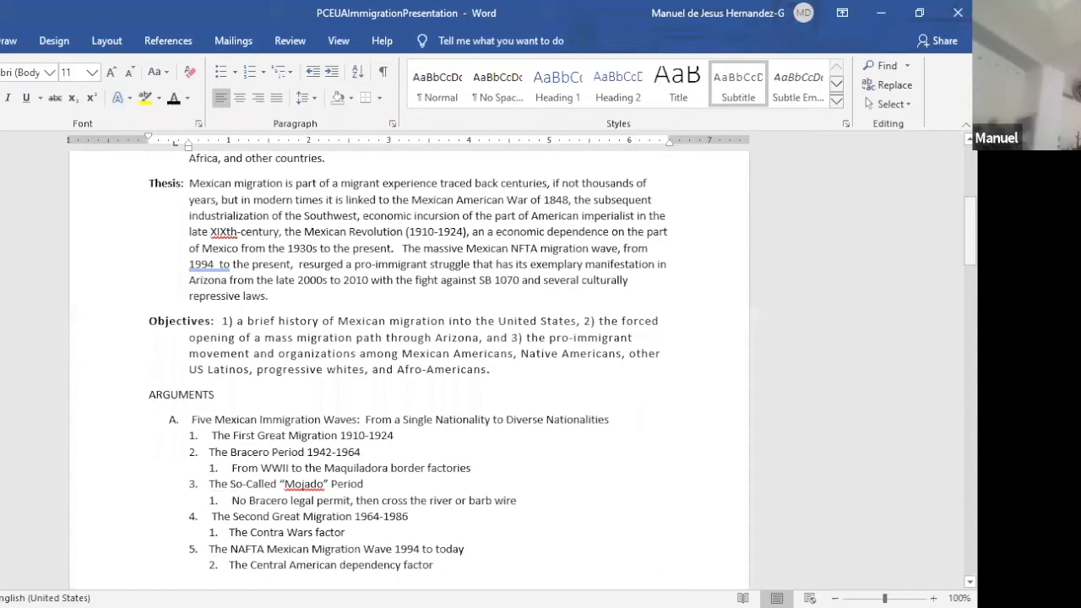
{"action": "scroll", "scroll_direction": "down", "scroll_amount": 3}
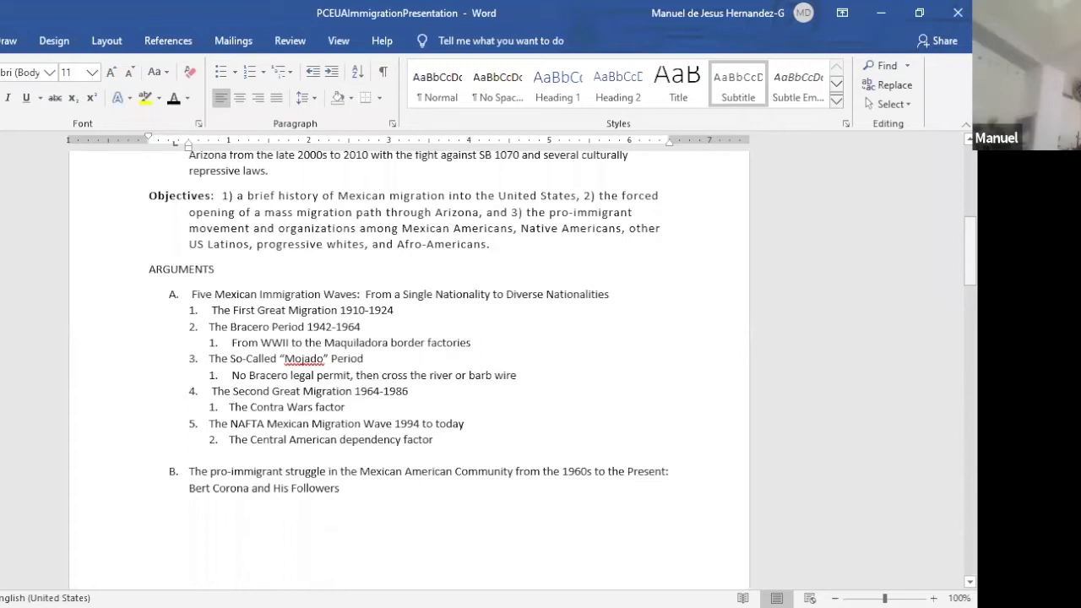
{"action": "left_click", "coordinate": [490, 244]}
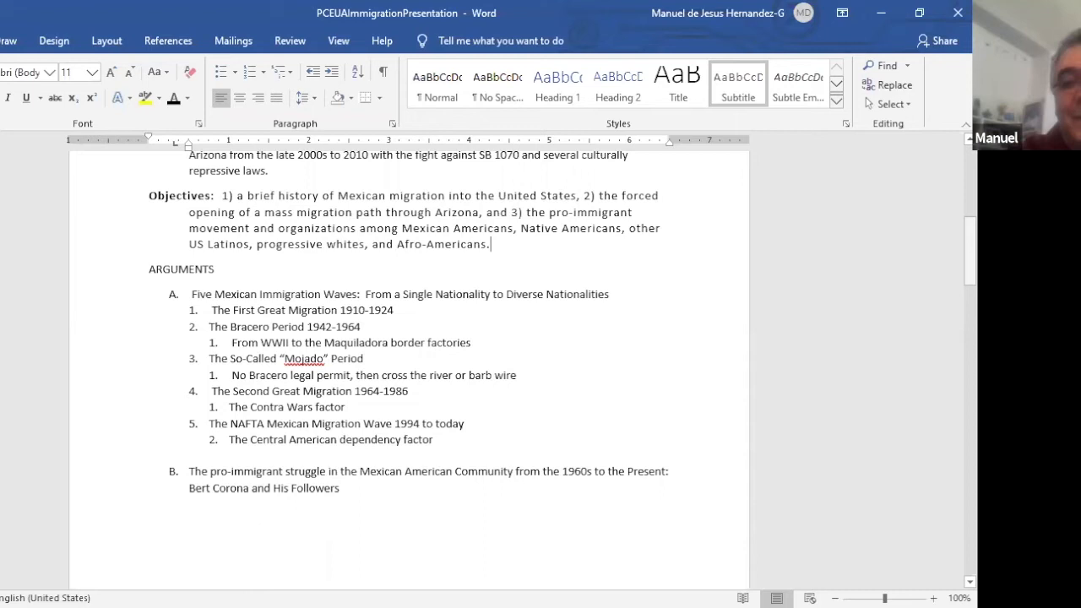
Scroll past section B to section C's organizations, including Tonatierra and the Tucson groups
{"action": "scroll", "scroll_direction": "down", "scroll_amount": 3}
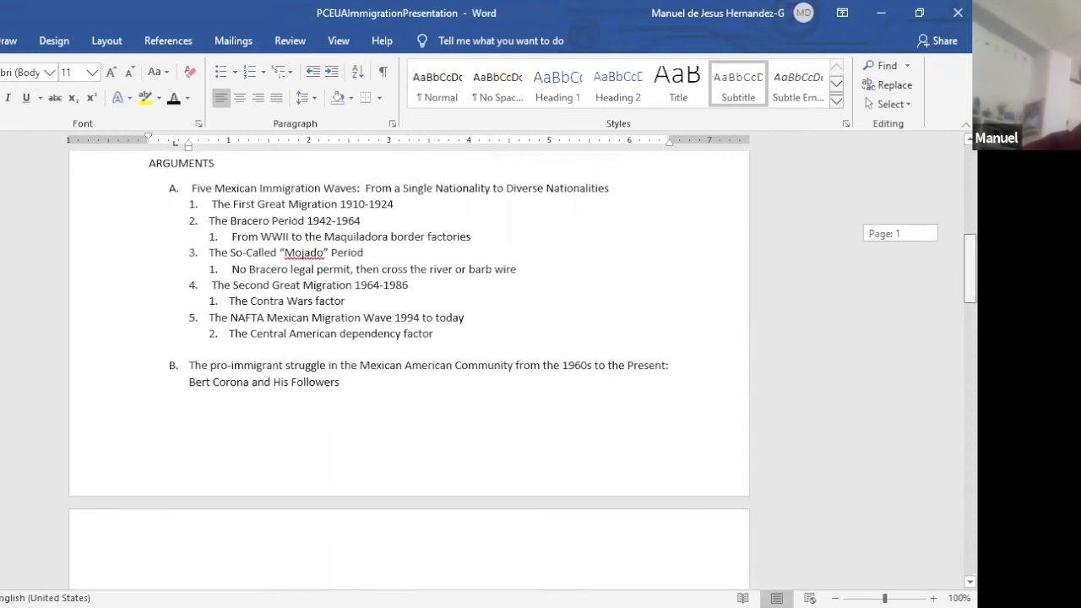
{"action": "scroll", "scroll_direction": "down", "scroll_amount": 3}
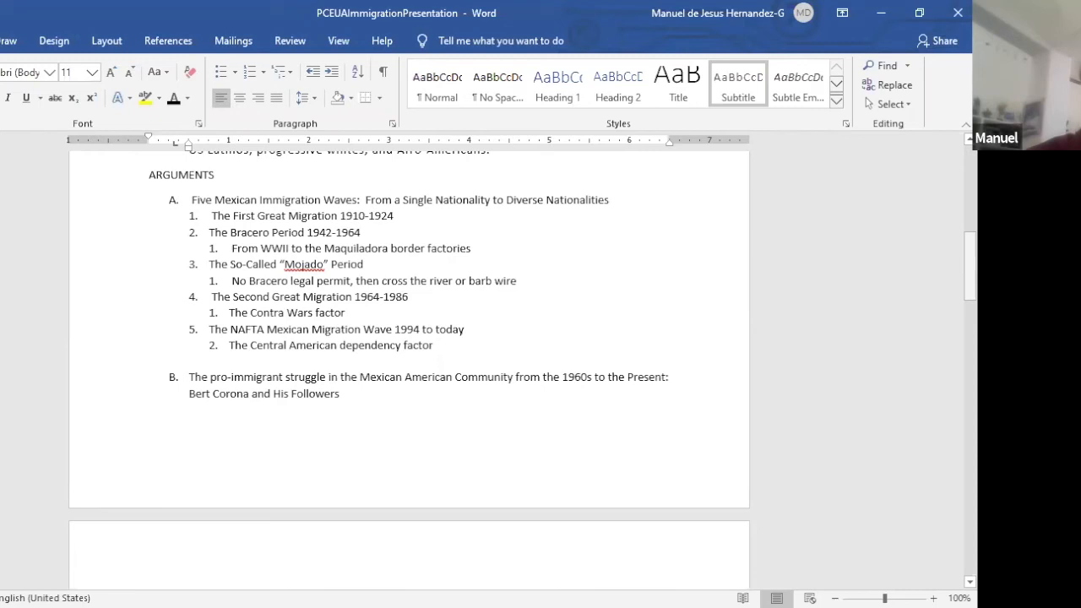
{"action": "scroll", "scroll_direction": "down", "scroll_amount": 3}
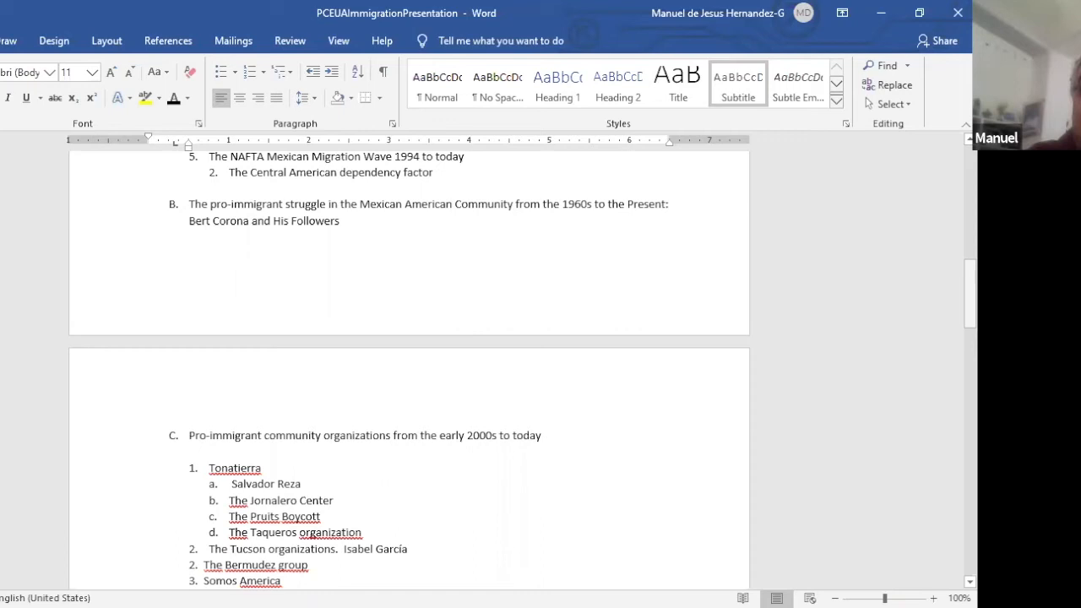
Scroll back to the objectives, the five immigration waves and section B
{"action": "scroll", "scroll_direction": "down", "scroll_amount": 3}
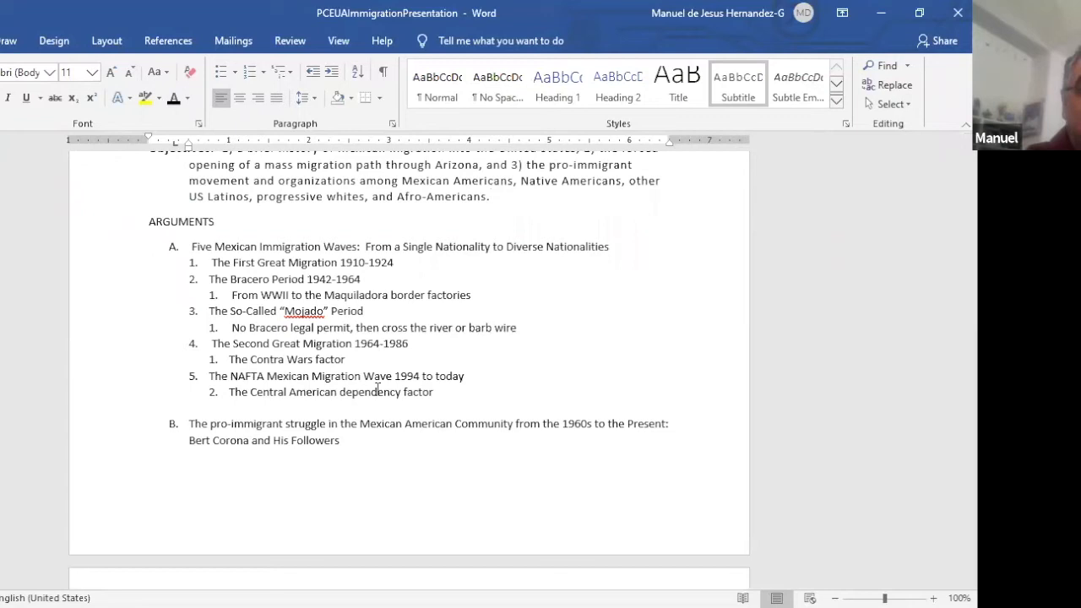
{"action": "left_click", "coordinate": [490, 196]}
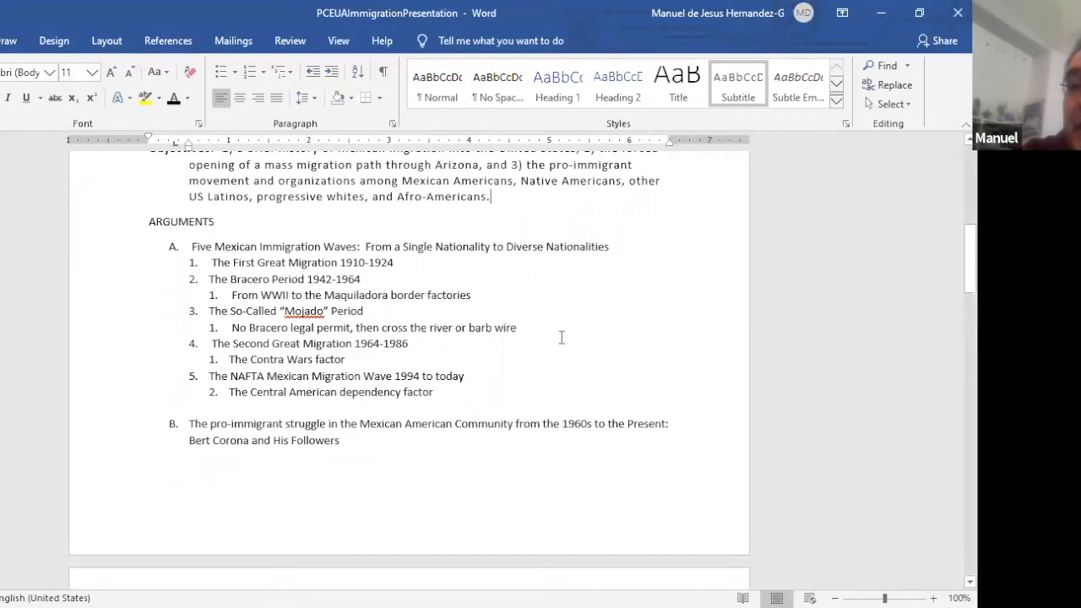
{"action": "scroll", "scroll_direction": "down", "scroll_amount": 3}
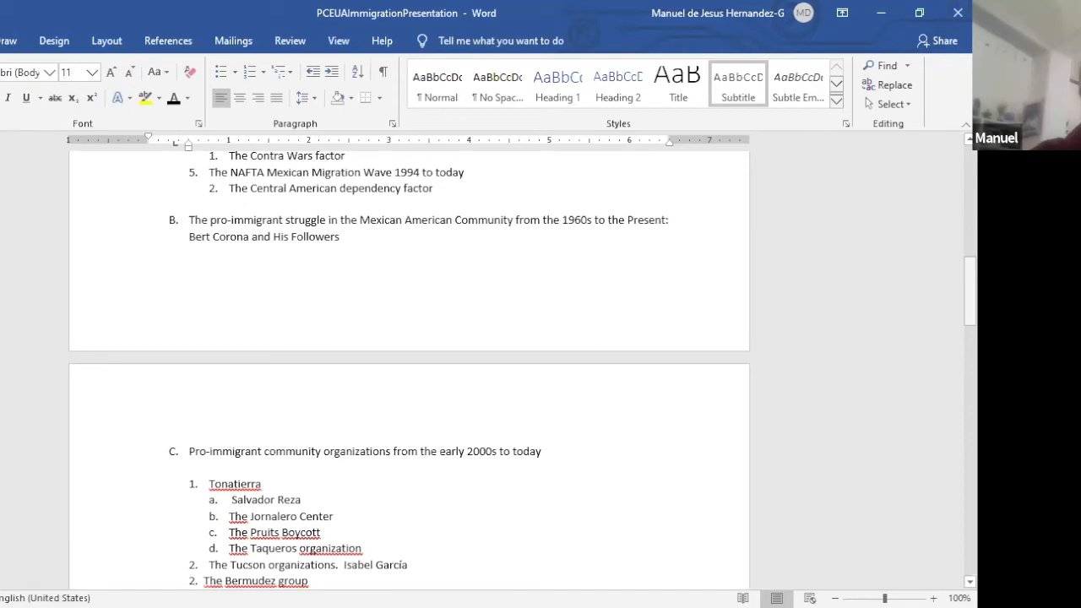
Scroll to section C's entries: Somos America, Los Comites del Barrio, Puente with Carlos Garcia and Dreamer organizations
{"action": "scroll", "scroll_direction": "down", "scroll_amount": 3}
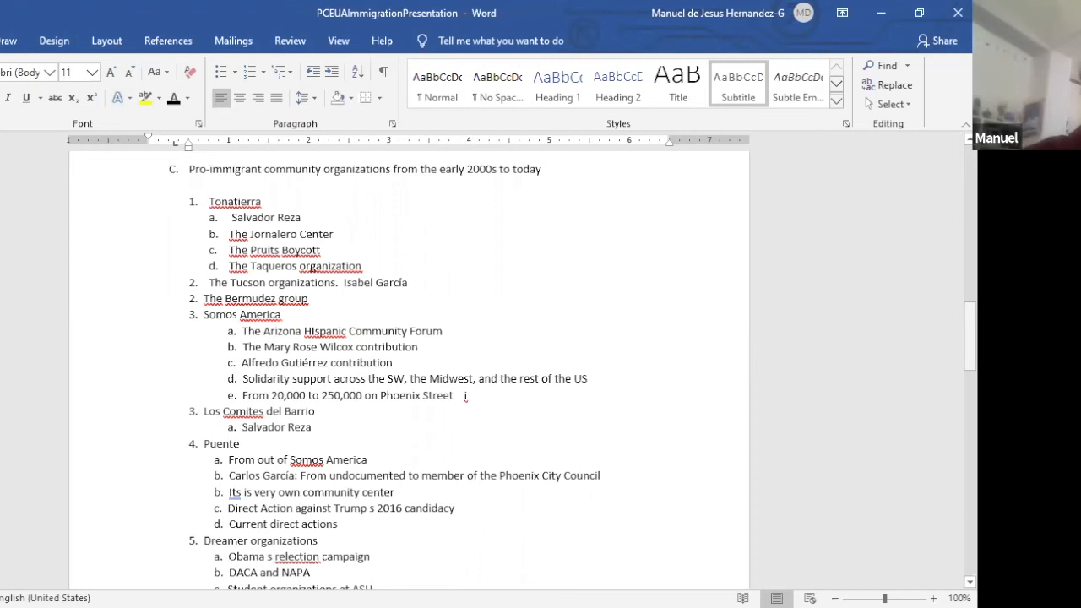
{"action": "scroll", "scroll_direction": "down", "scroll_amount": 3}
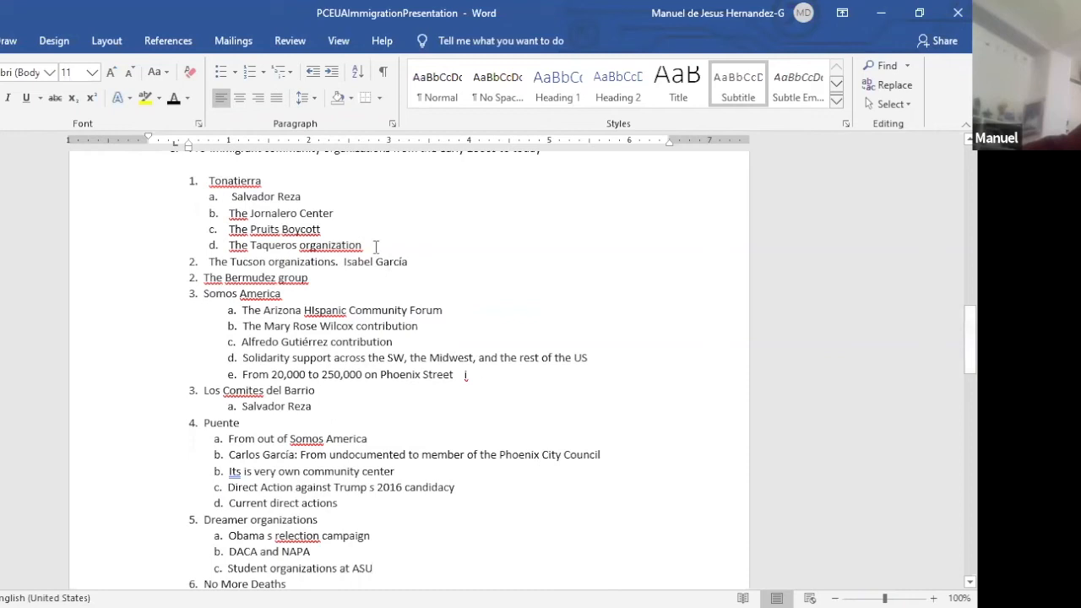
{"action": "left_click_drag", "start_coordinate": [243, 196], "coordinate": [368, 245]}
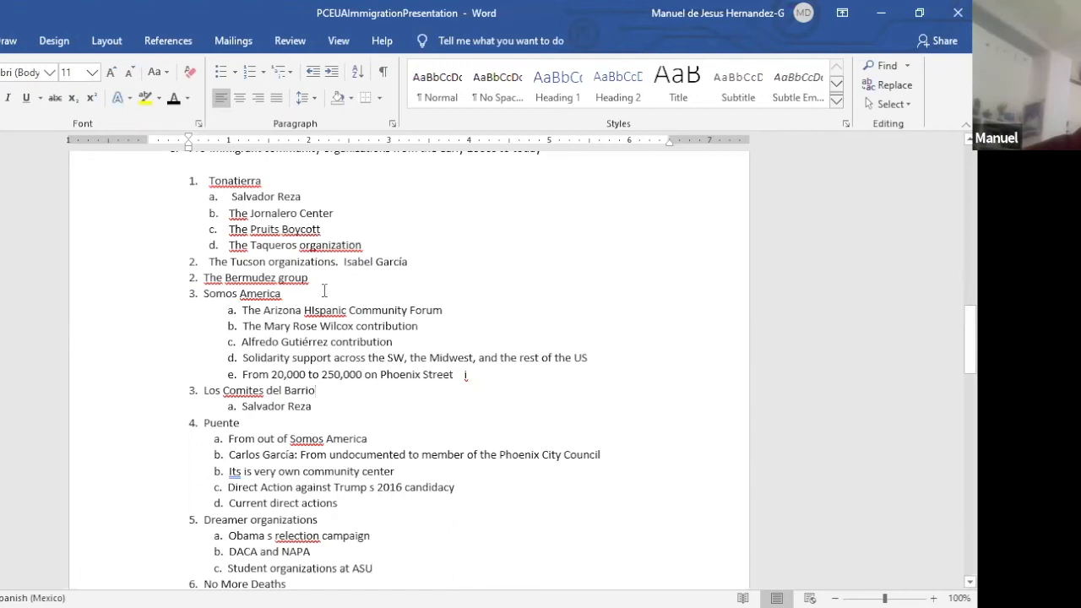
{"action": "double_click", "coordinate": [255, 277]}
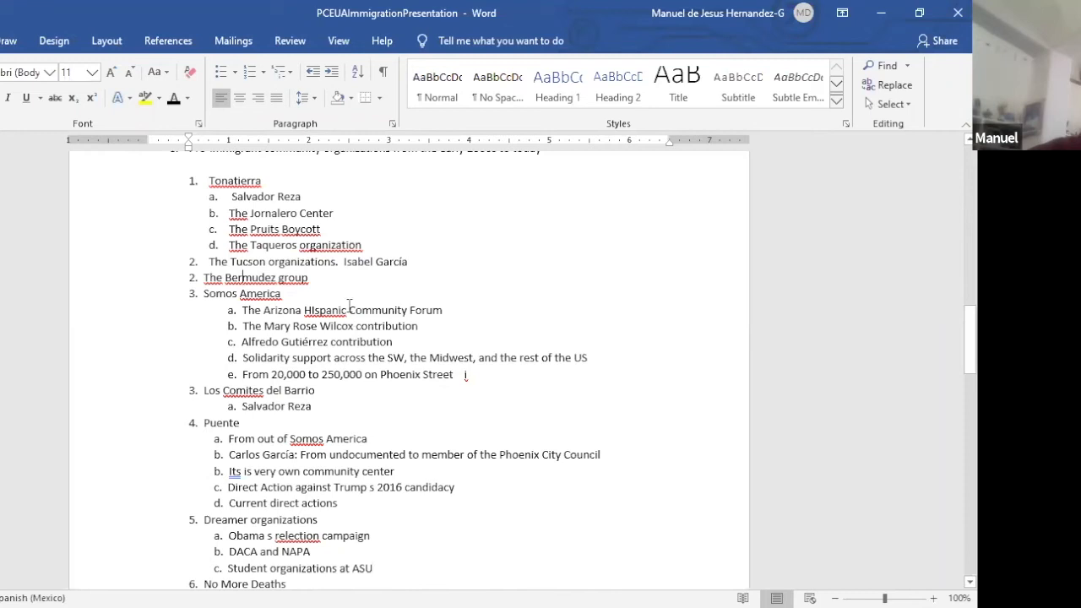
{"action": "double_click", "coordinate": [219, 294]}
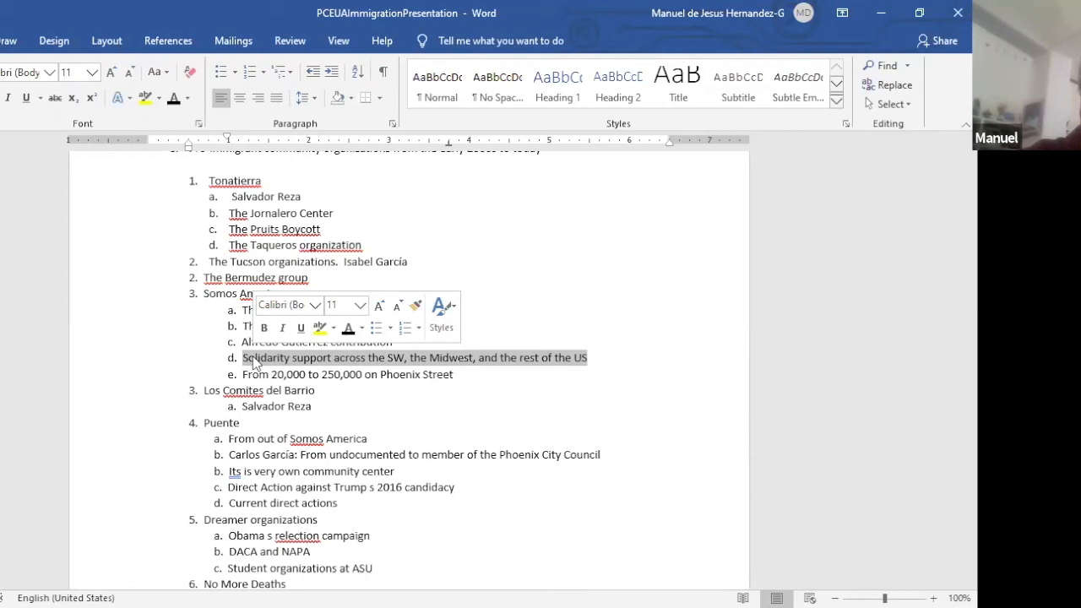
{"action": "mouse_move", "coordinate": [475, 362]}
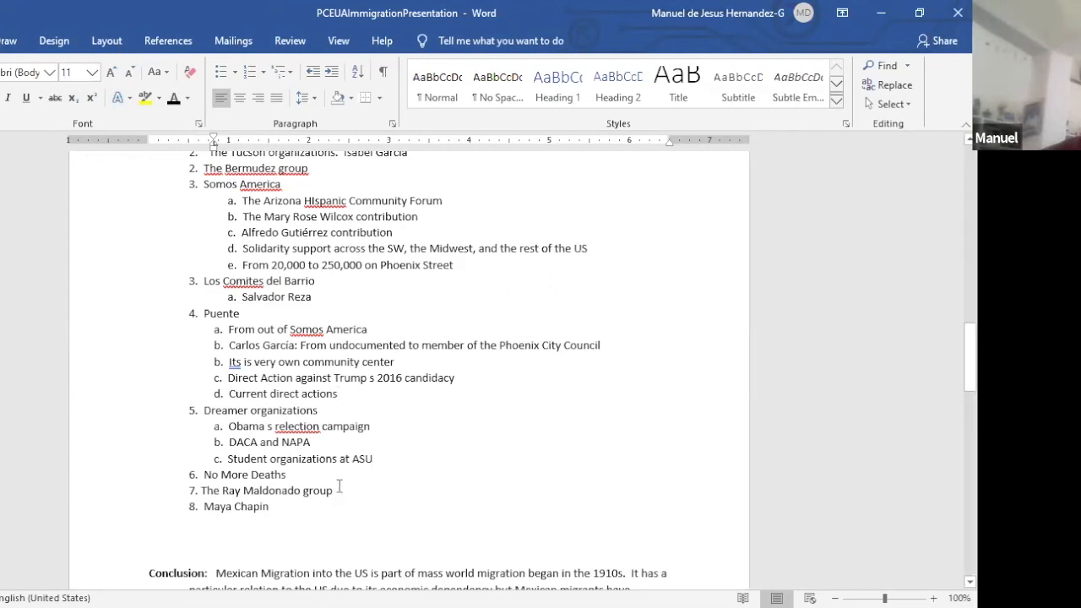
{"action": "double_click", "coordinate": [267, 490]}
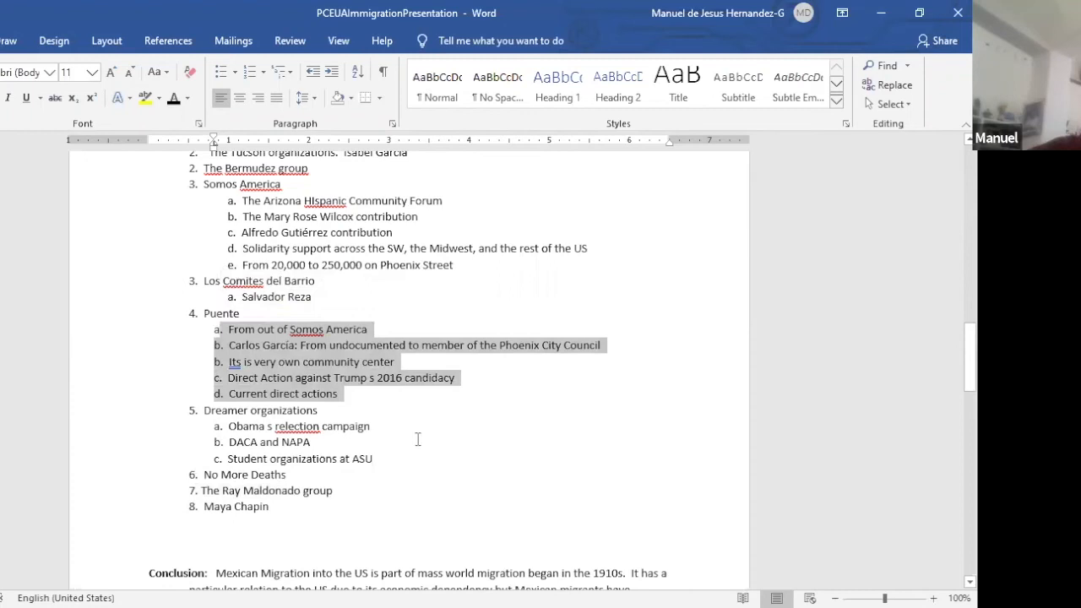
{"action": "left_click", "coordinate": [382, 435]}
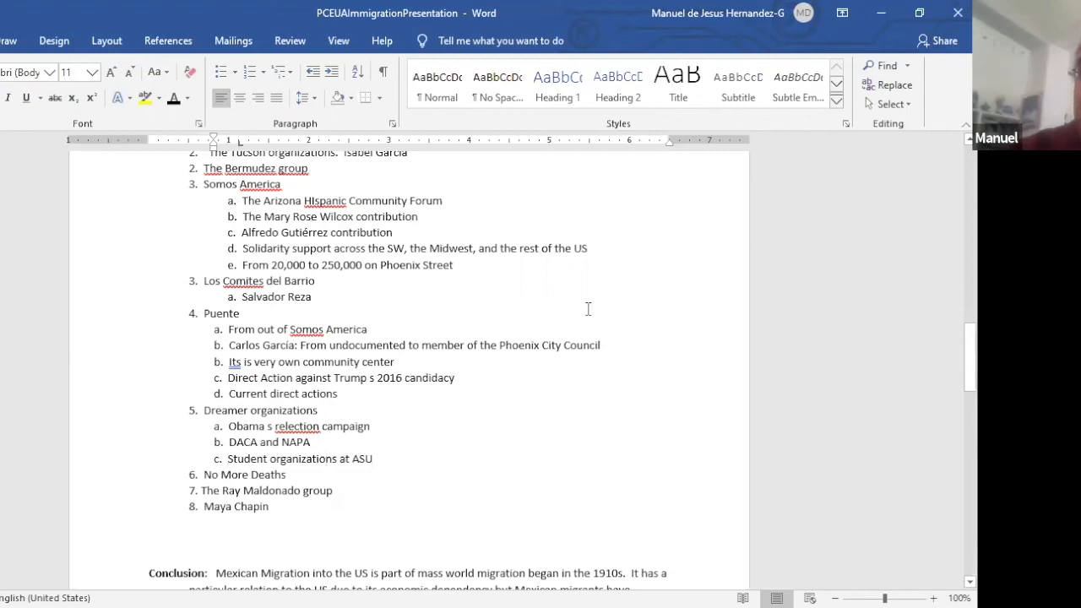
{"action": "scroll", "scroll_direction": "down", "scroll_amount": 3}
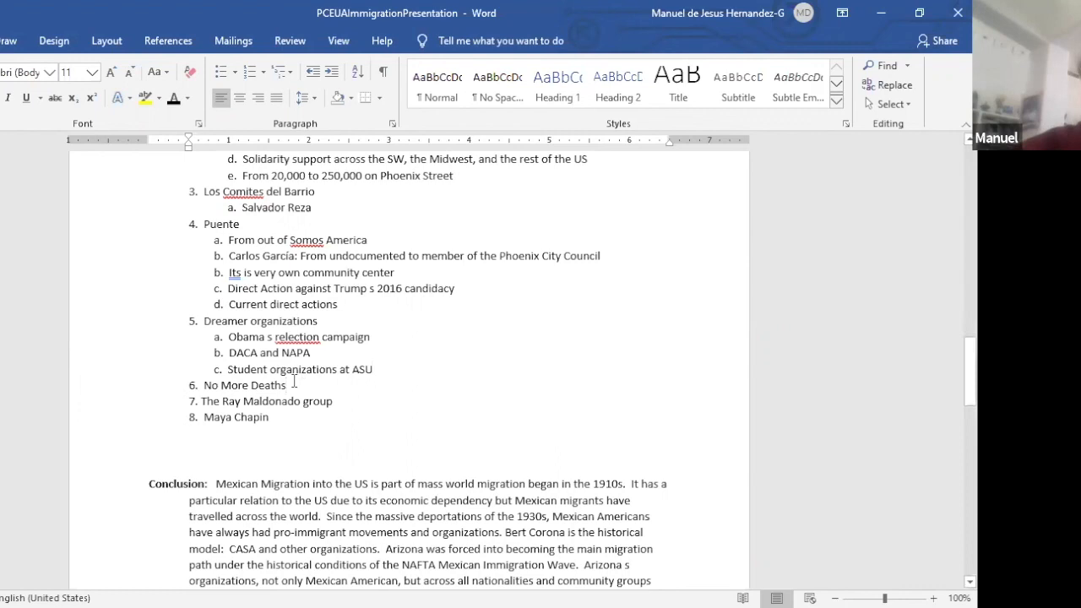
Mark the No More Deaths entry, clear it, then mark the Maya Chapin entry above the Conclusion
{"action": "double_click", "coordinate": [243, 386]}
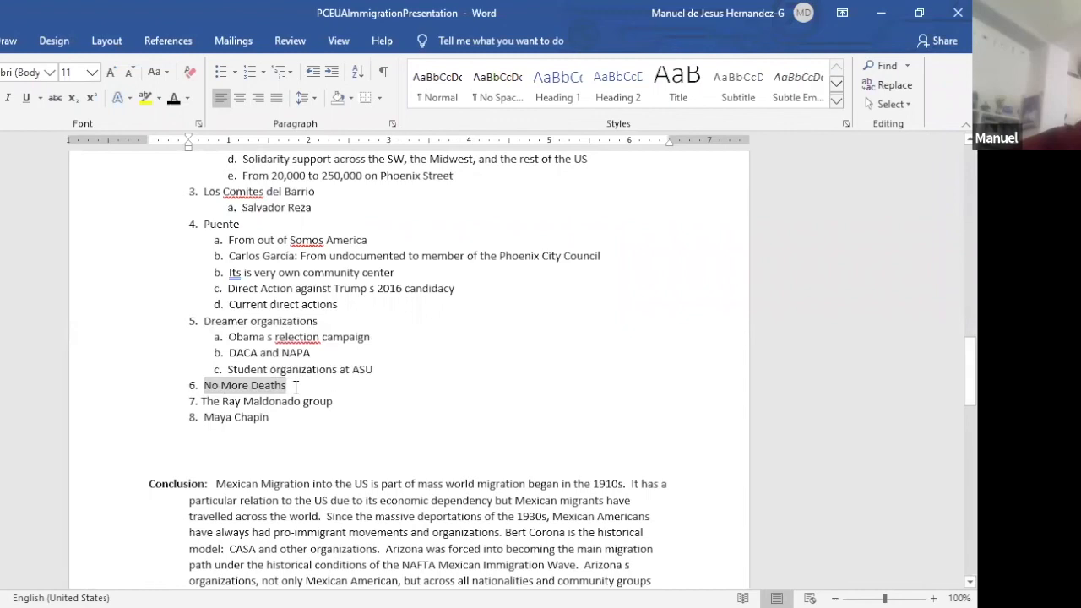
{"action": "left_click", "coordinate": [290, 385]}
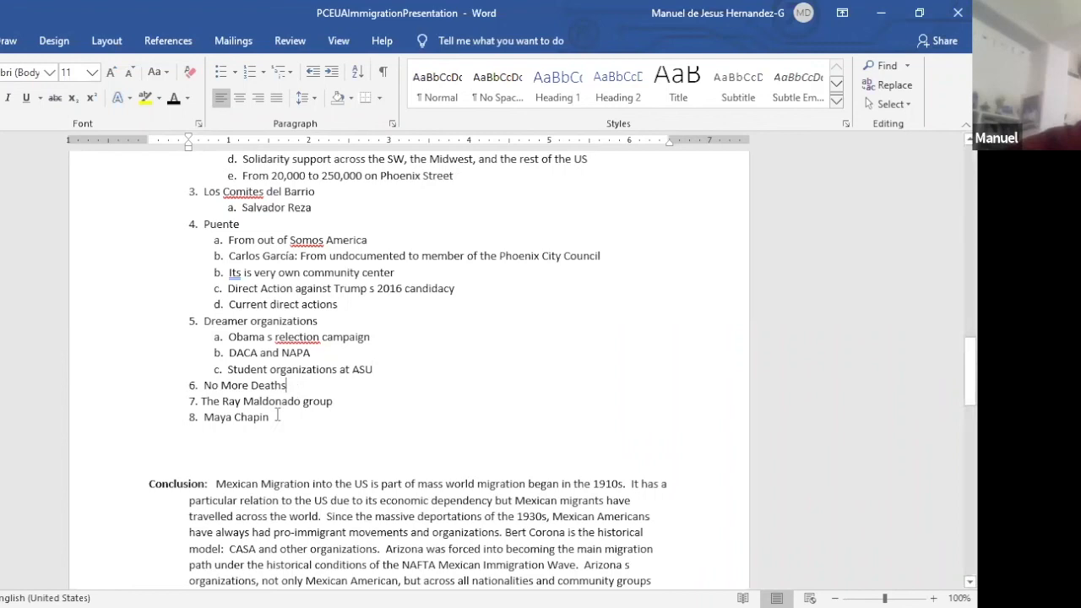
{"action": "double_click", "coordinate": [237, 415]}
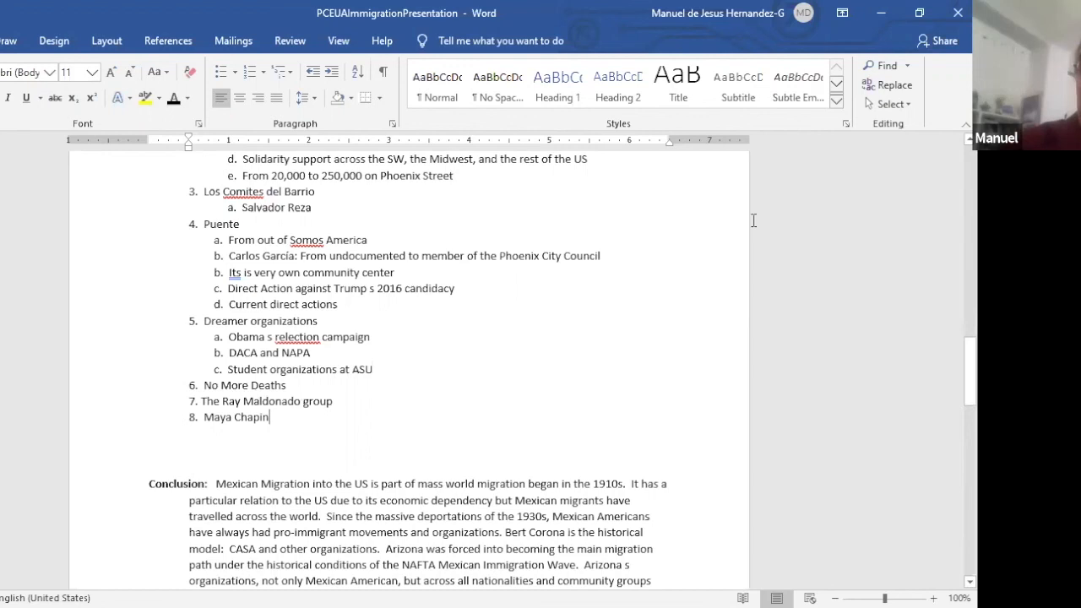
Scroll to the full Conclusion paragraph ending with Arizona's fight against SB 1070, with Further reading below
{"action": "scroll", "scroll_direction": "down", "scroll_amount": 3}
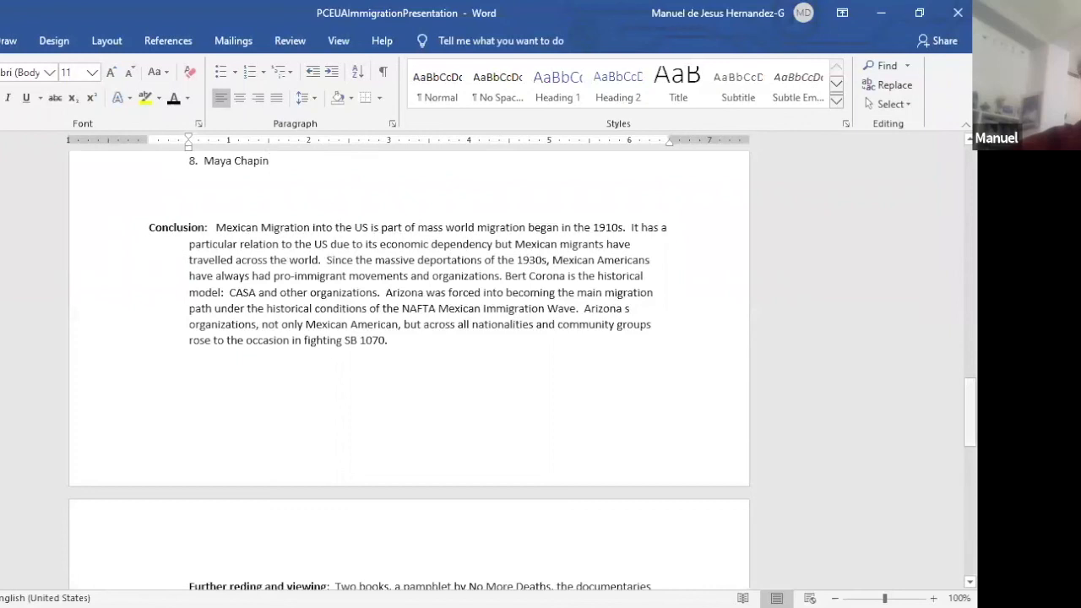
Change the documentary title 'Border War' to 'Border Wars' in the reading list and move below it
{"action": "scroll", "scroll_direction": "down", "scroll_amount": 3}
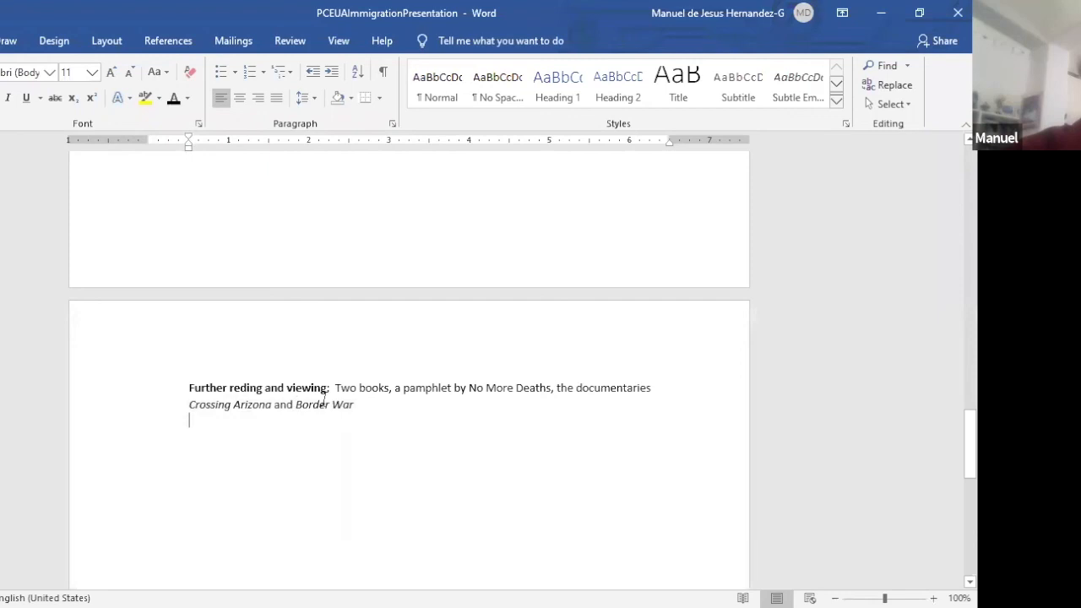
{"action": "type", "text": "s"}
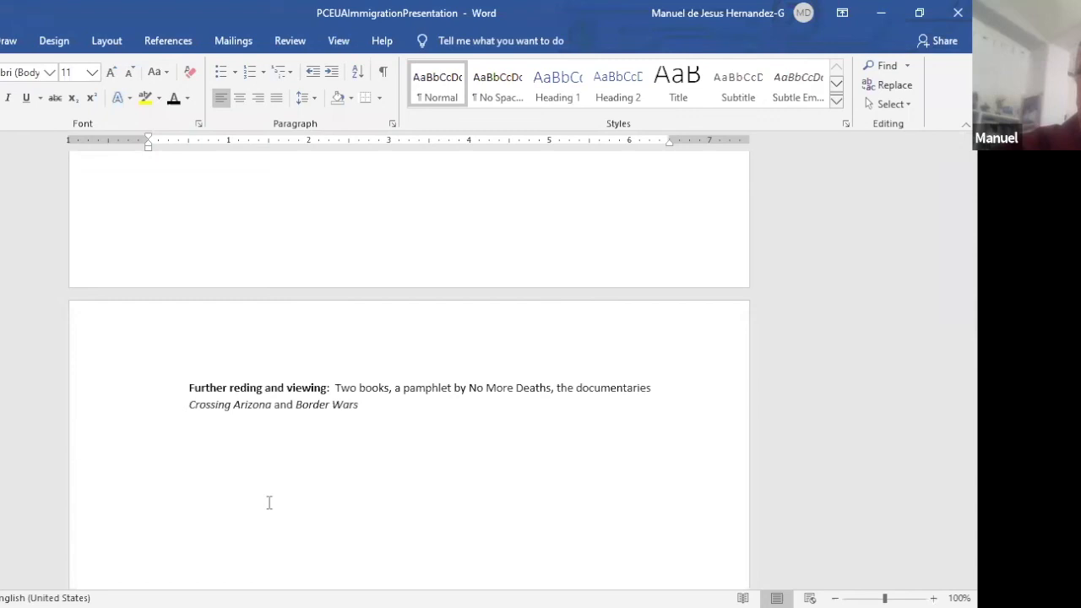
{"action": "left_click", "coordinate": [149, 460]}
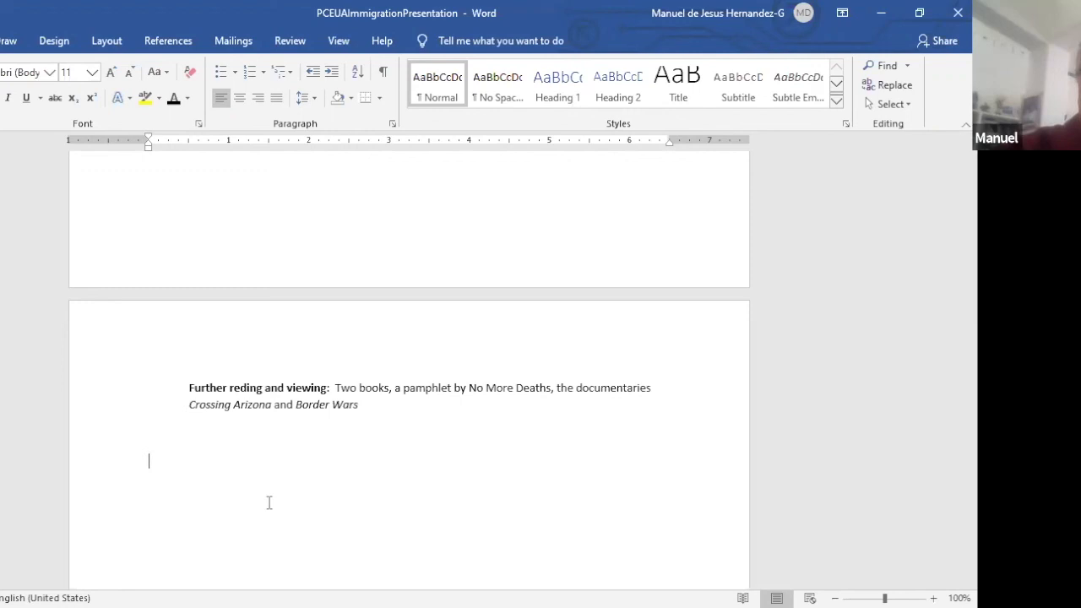